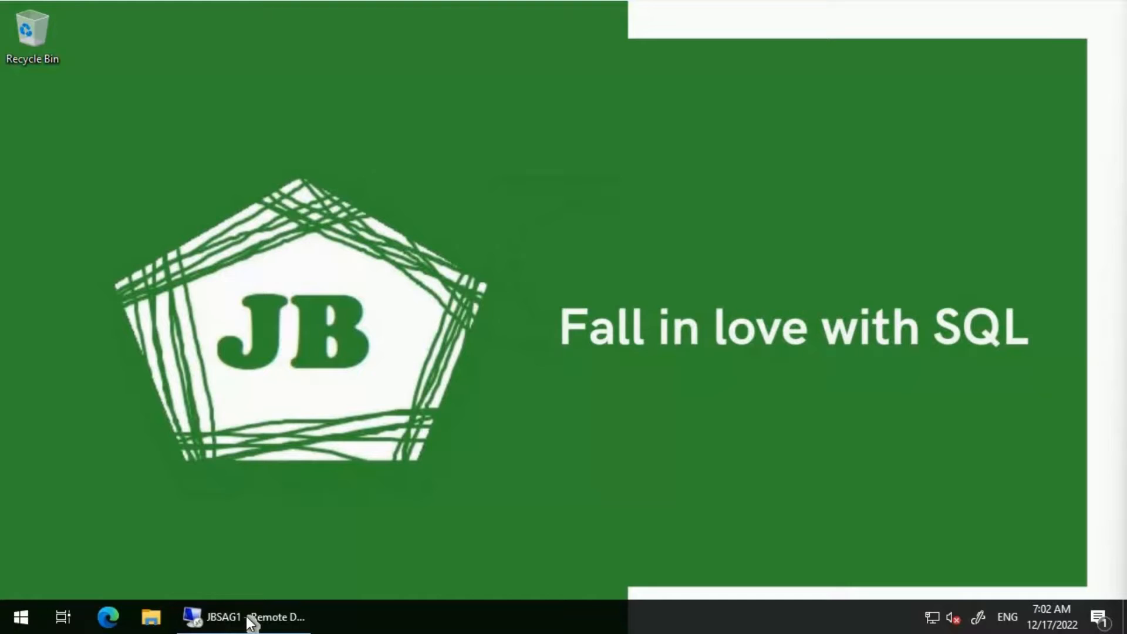
mouse_move(301, 565)
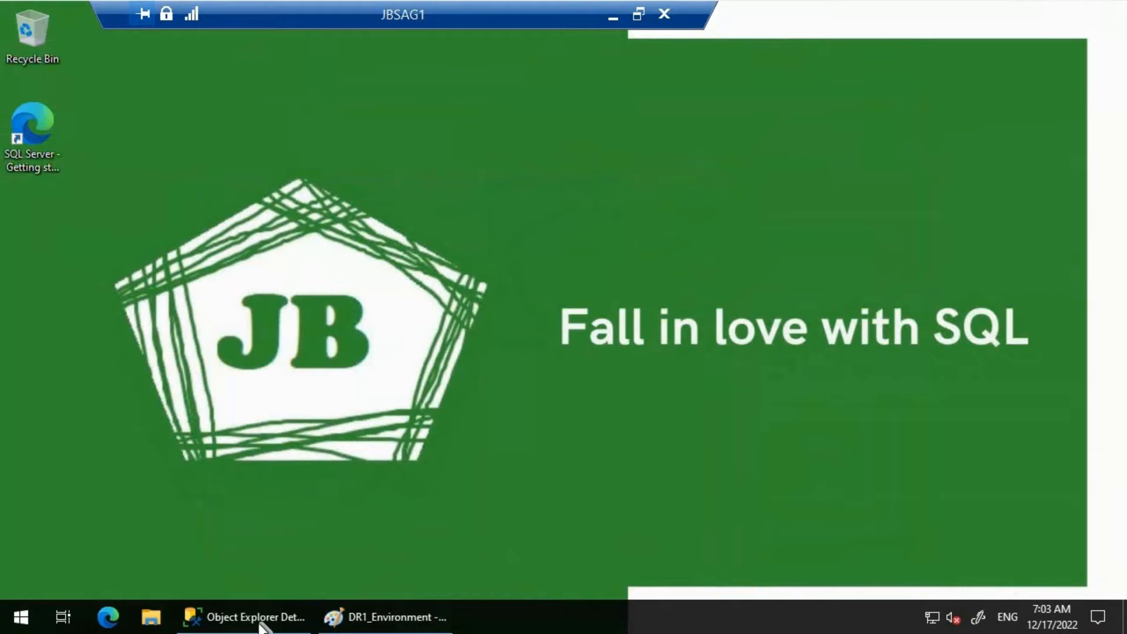
Step: Show the JBSAG (Primary) dashboard with its three replicas, then refresh the group
left_click(248, 618)
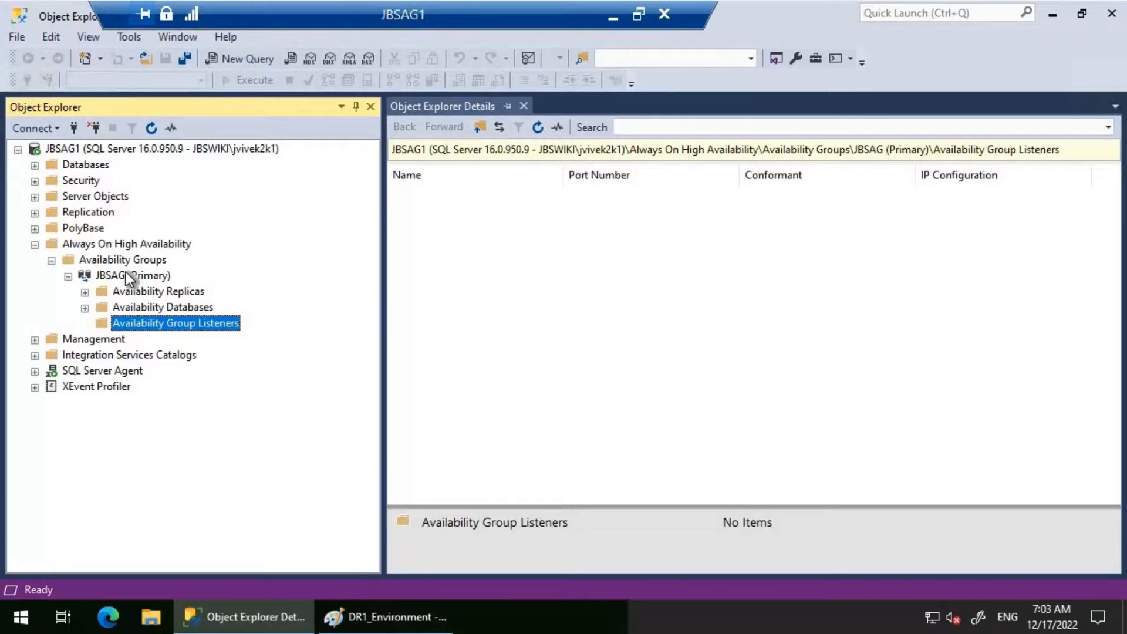
right_click(108, 276)
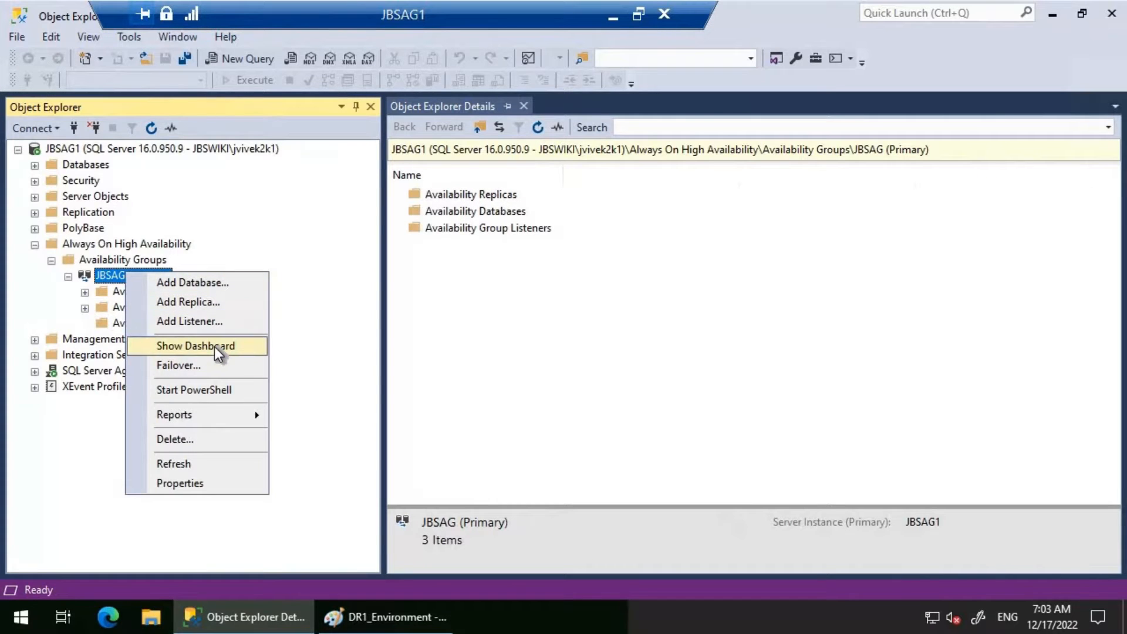
left_click(195, 346)
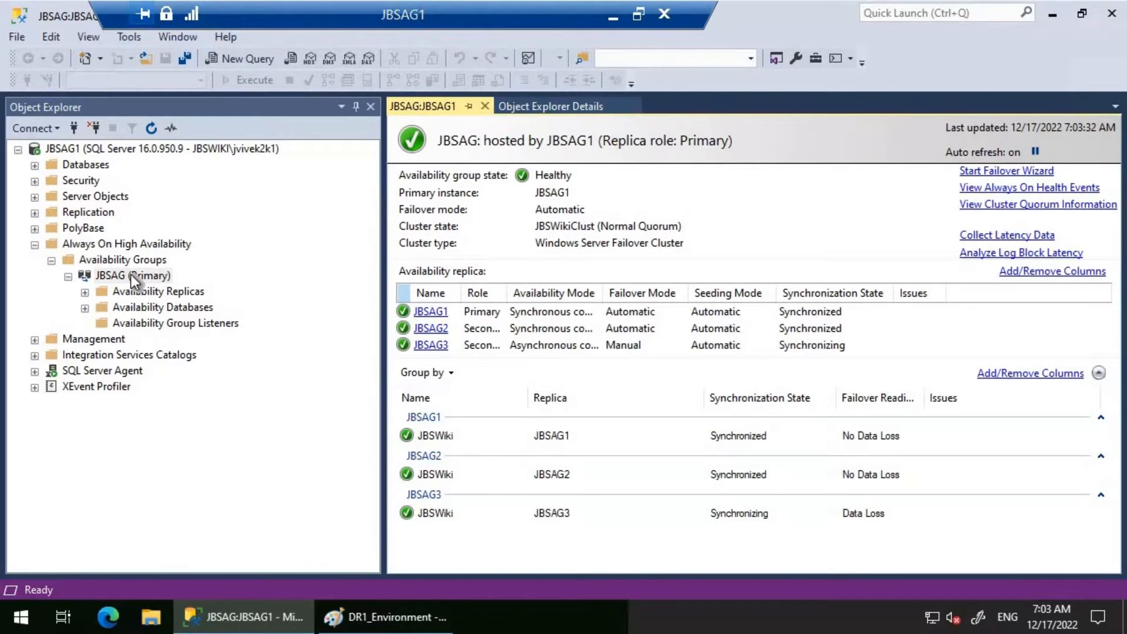
right_click(132, 275)
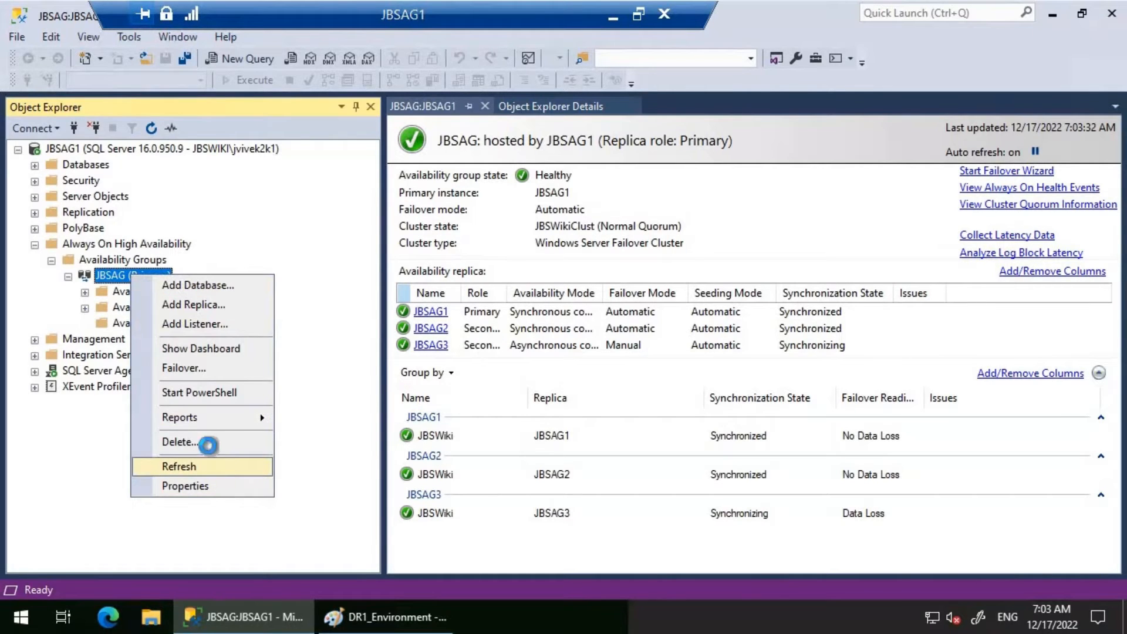
left_click(179, 465)
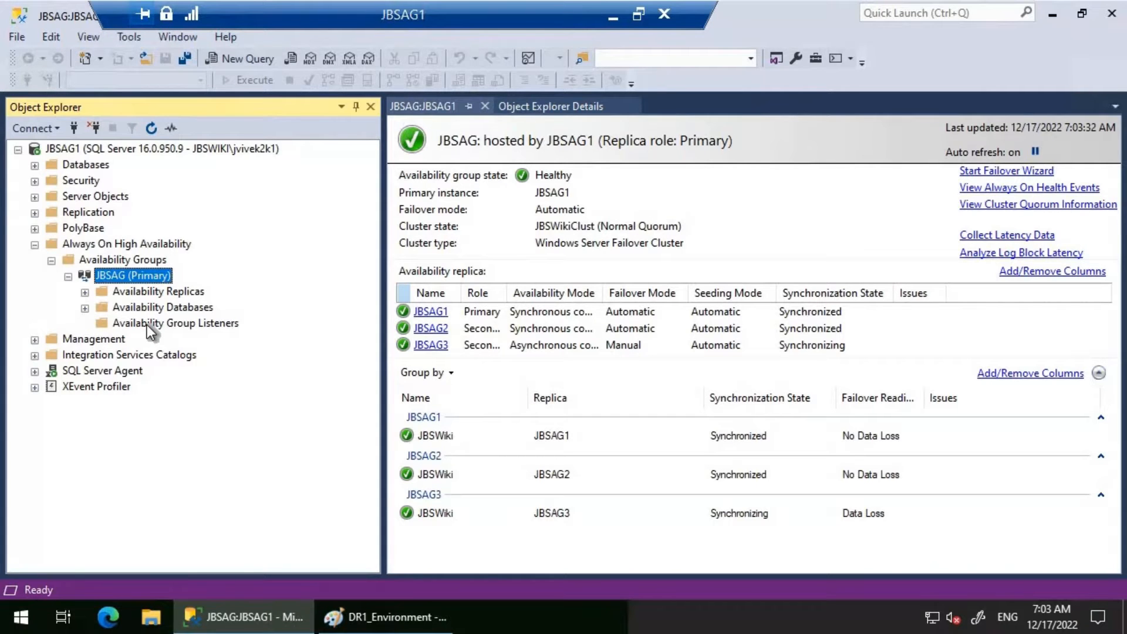
right_click(175, 323)
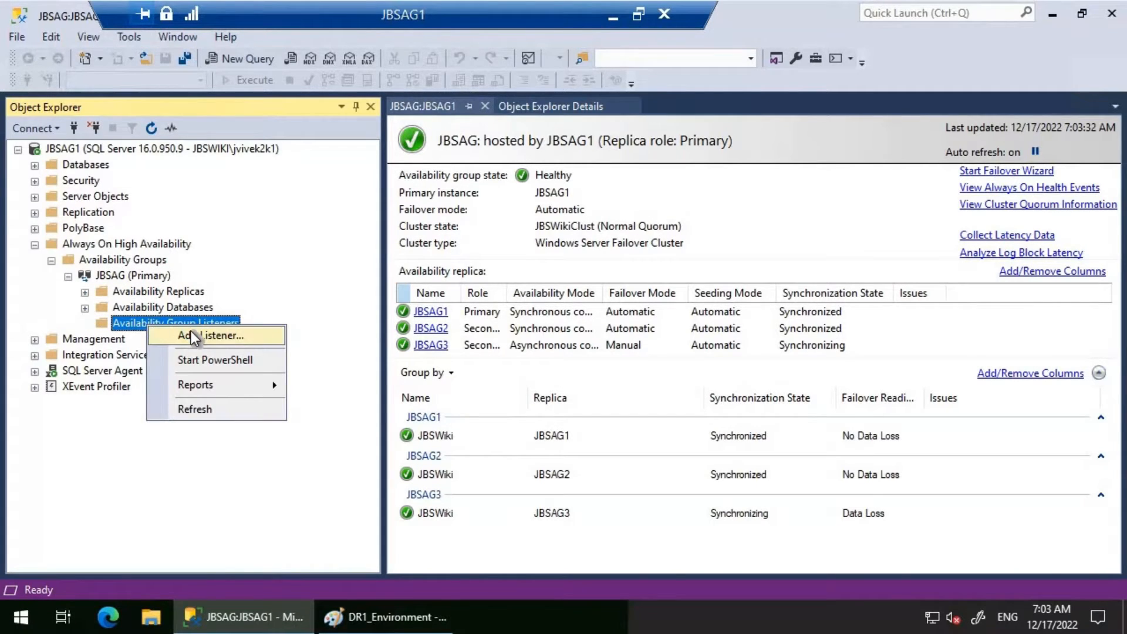
Step: Add listener JBSAPP on port 1433 with static IP 172.20.1.20
left_click(209, 336)
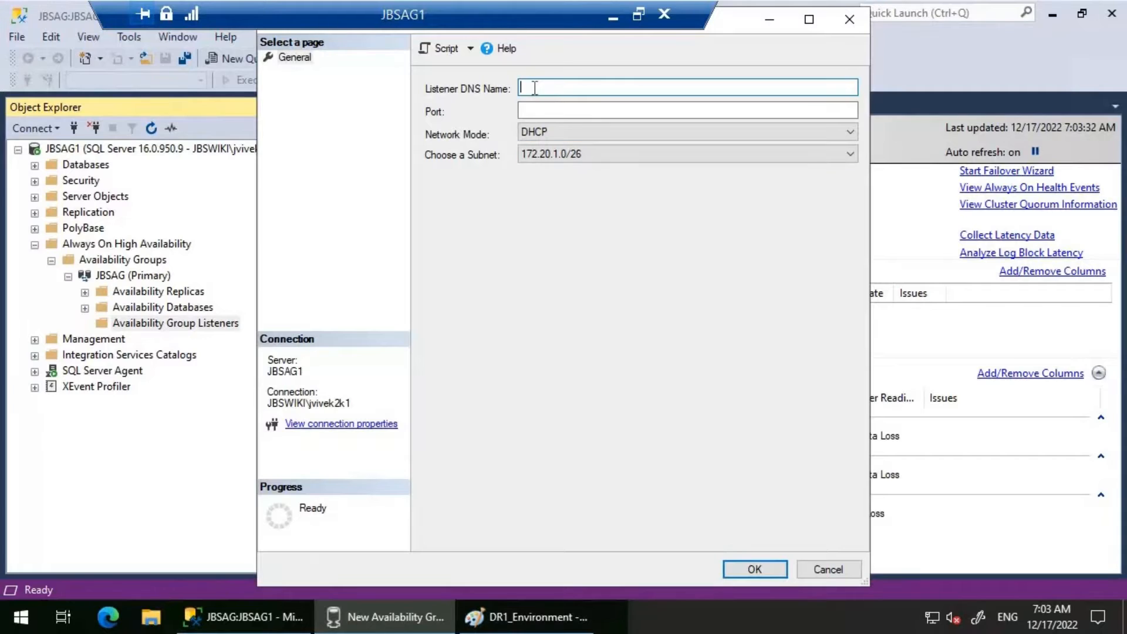
type("JBSAPP")
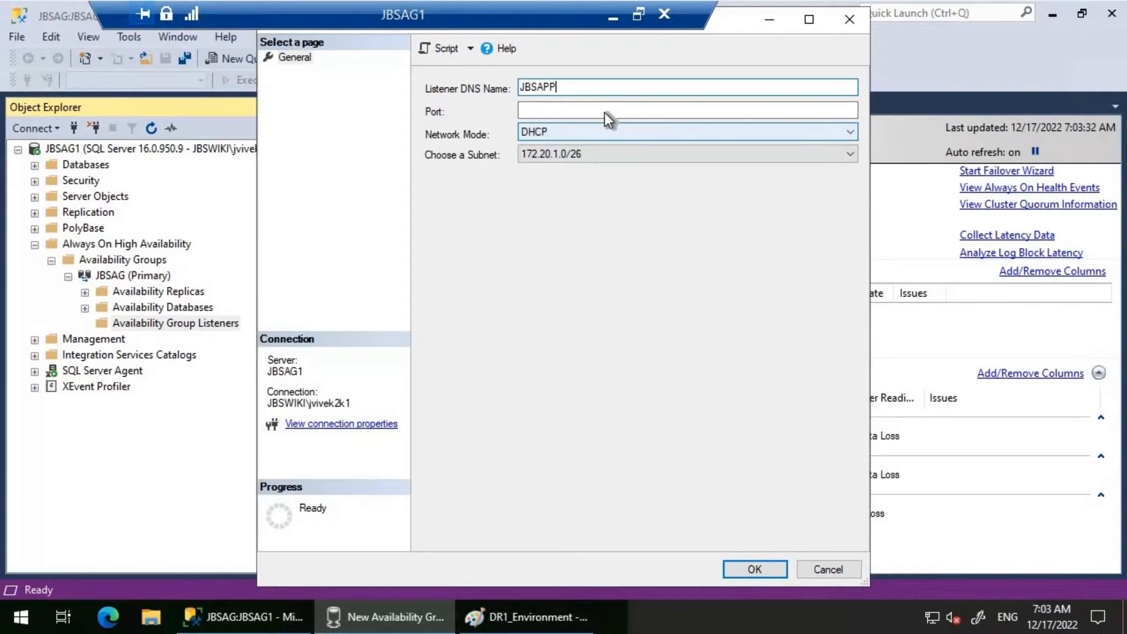
type("1433")
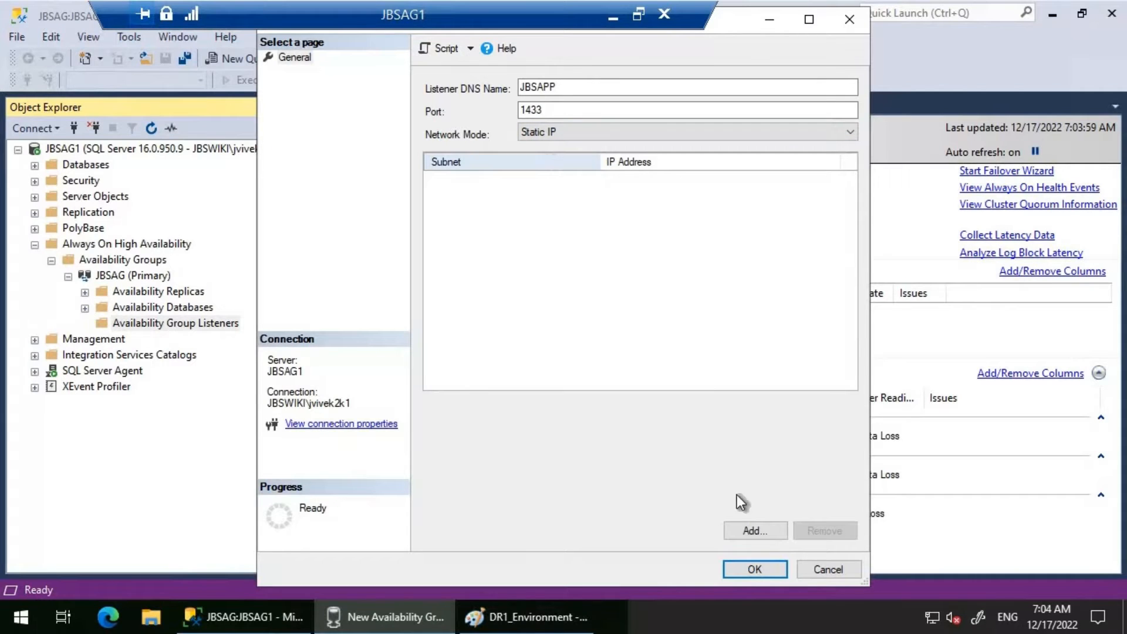
left_click(754, 531)
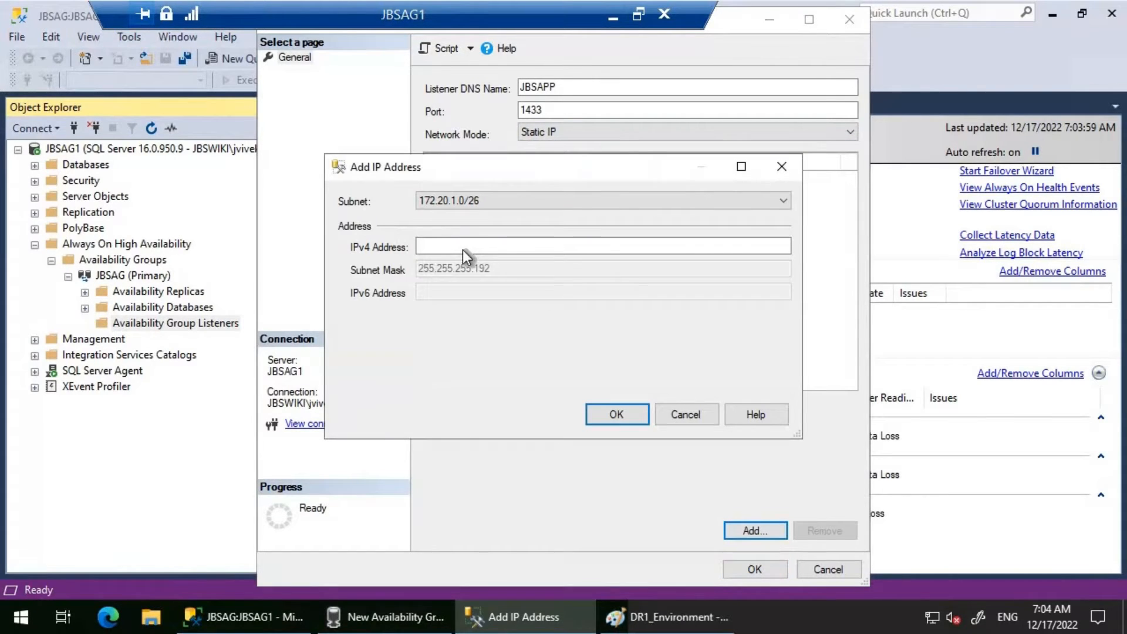
left_click(602, 246)
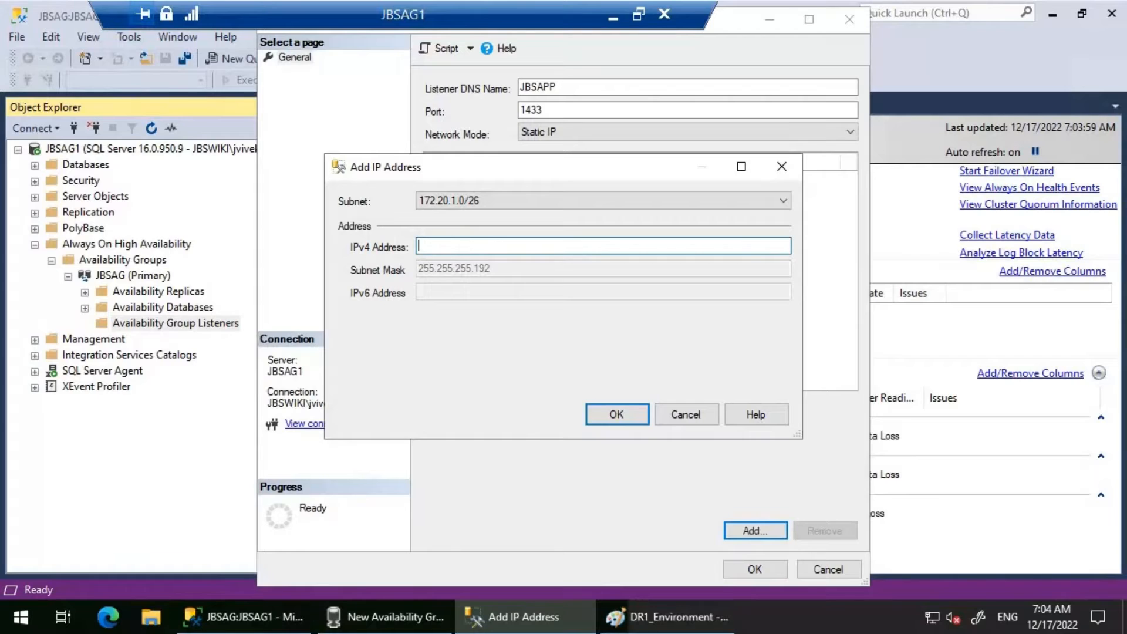
type("172.20.1.20")
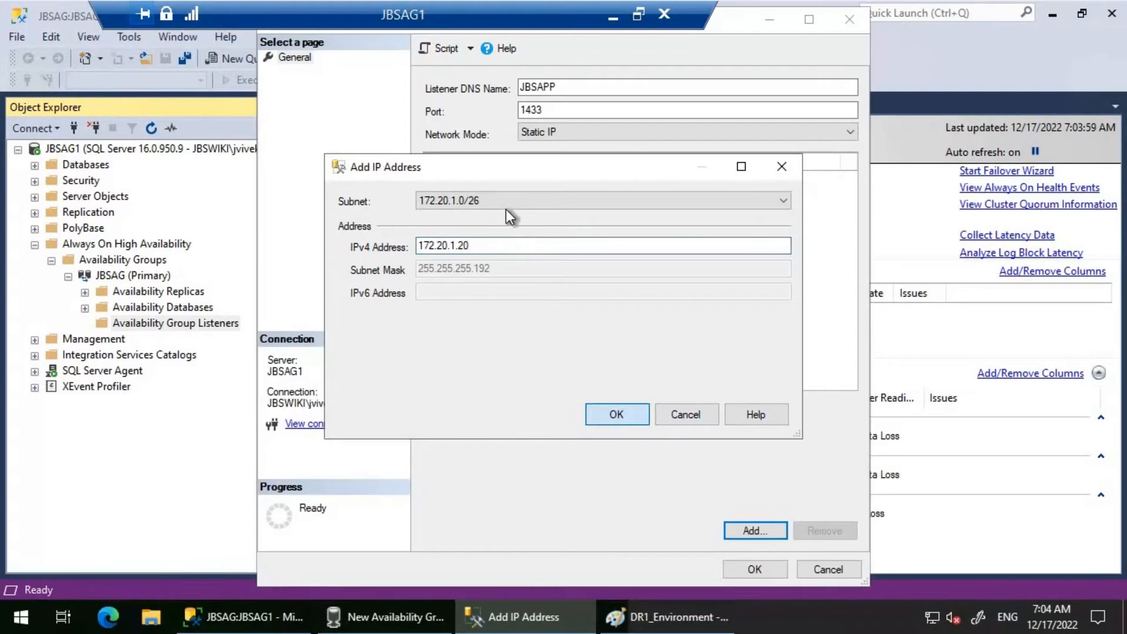
left_click(615, 414)
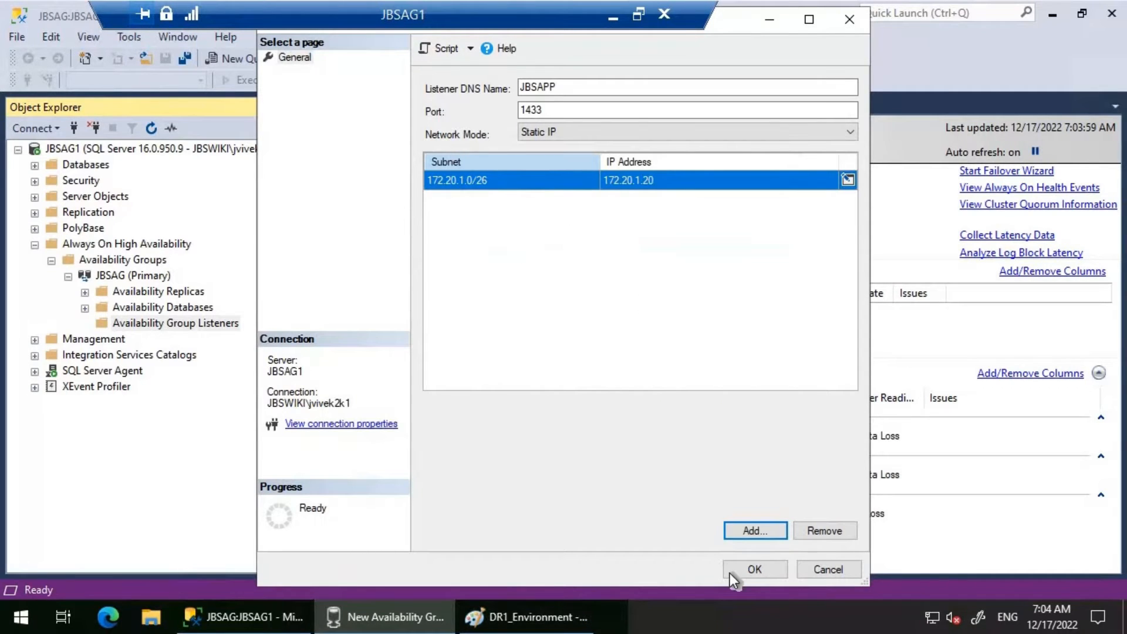
Step: Try creating JBSAPP, review replicas JBSAG1–3 after the error, and bring up the cluster diagram
left_click(753, 569)
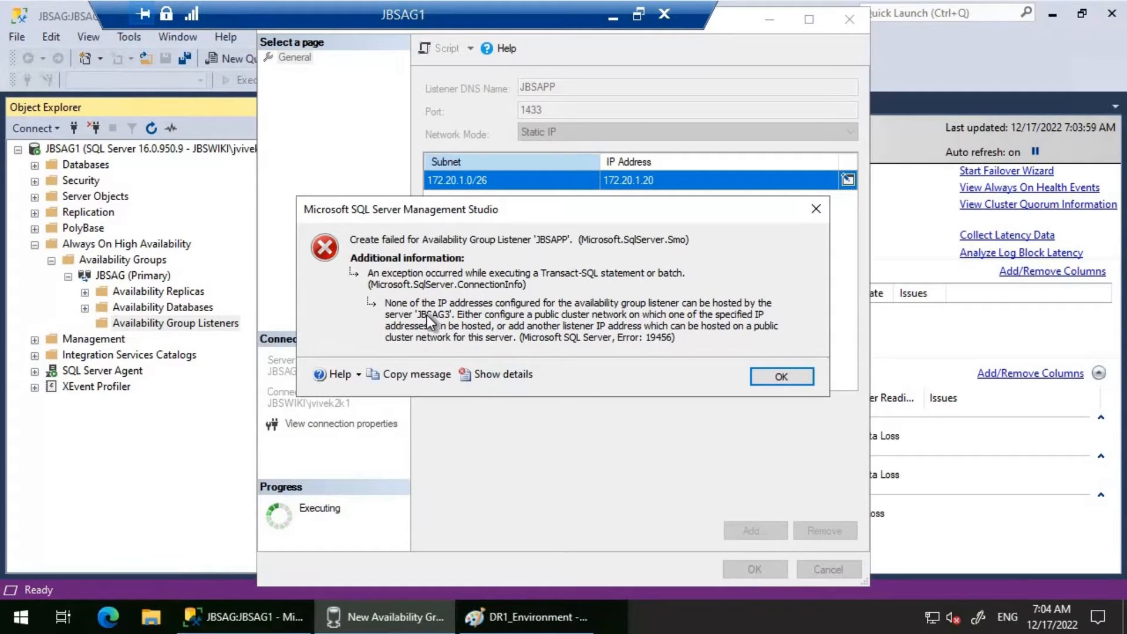
mouse_move(406, 317)
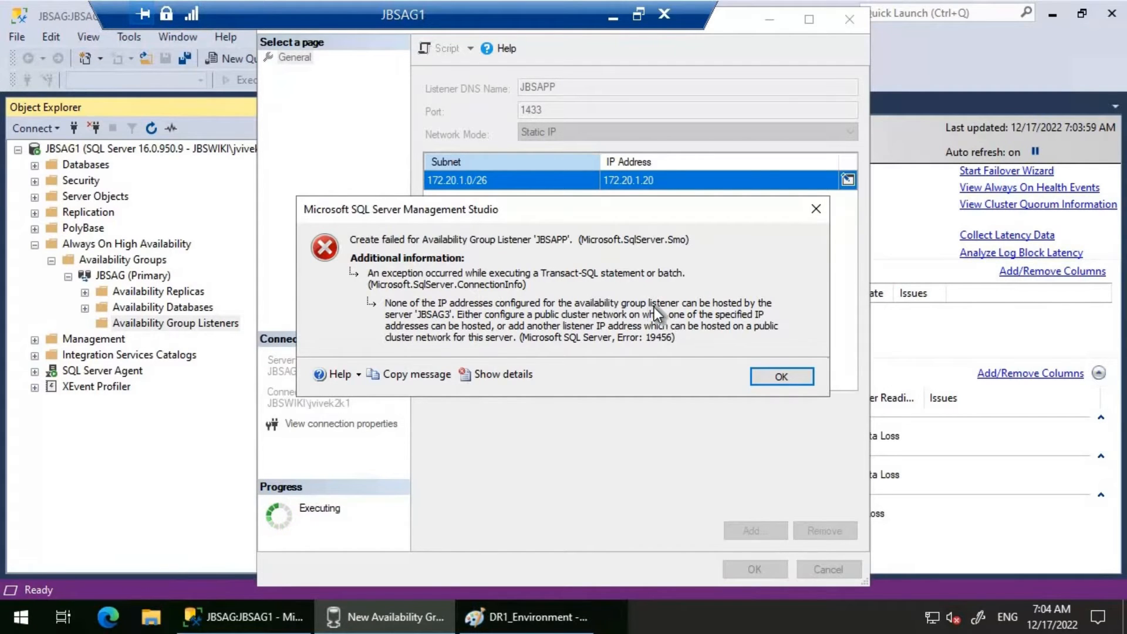
mouse_move(626, 327)
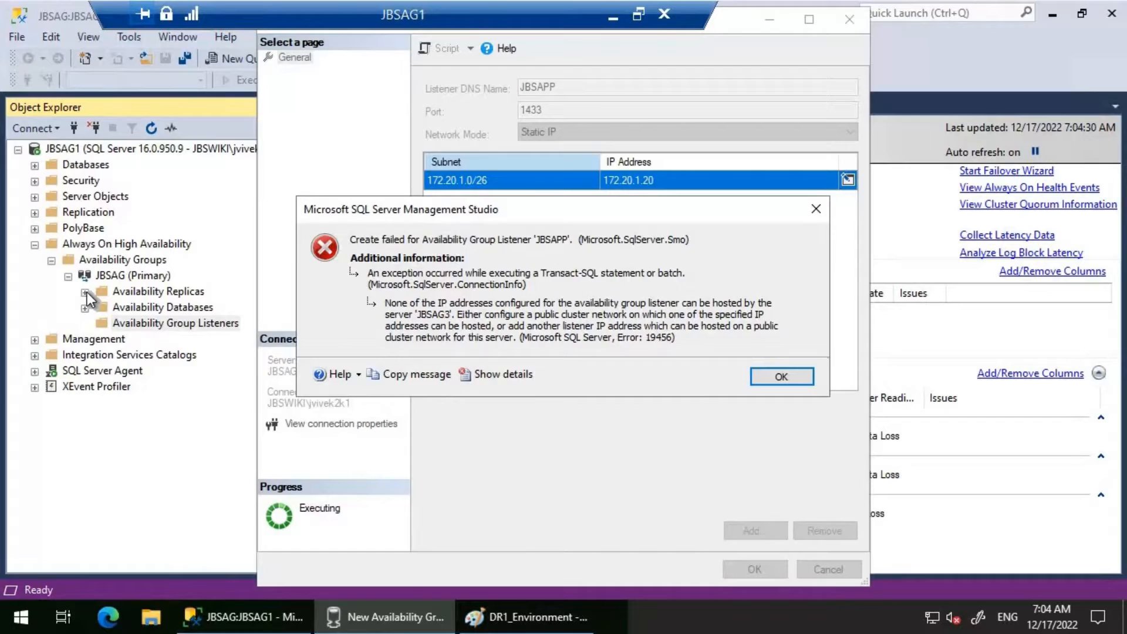
left_click(781, 376)
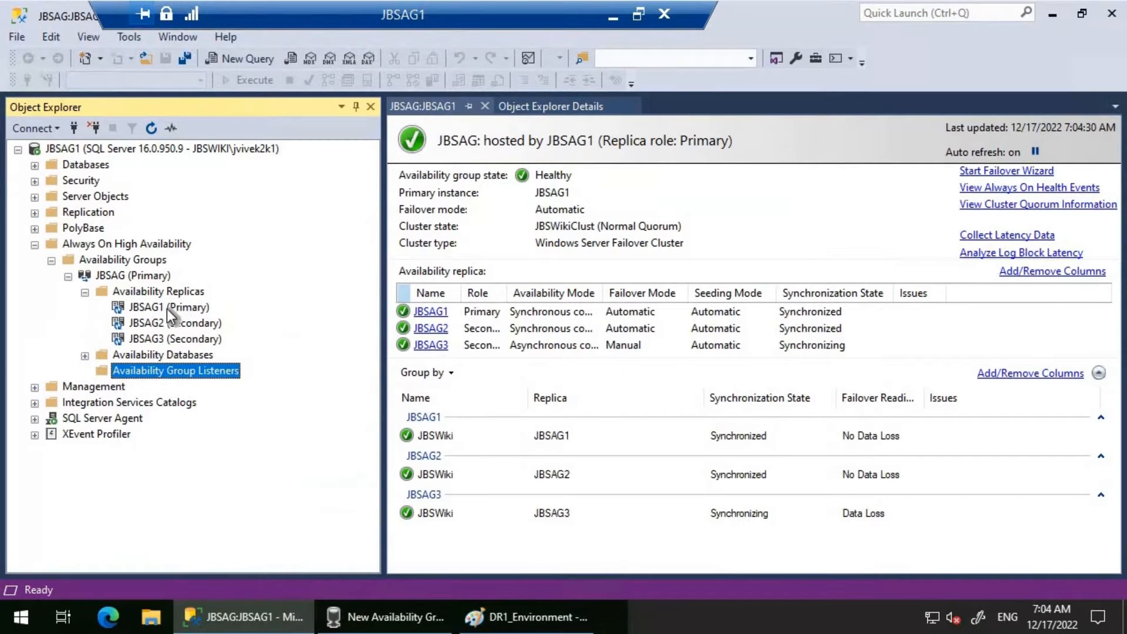
mouse_move(402, 617)
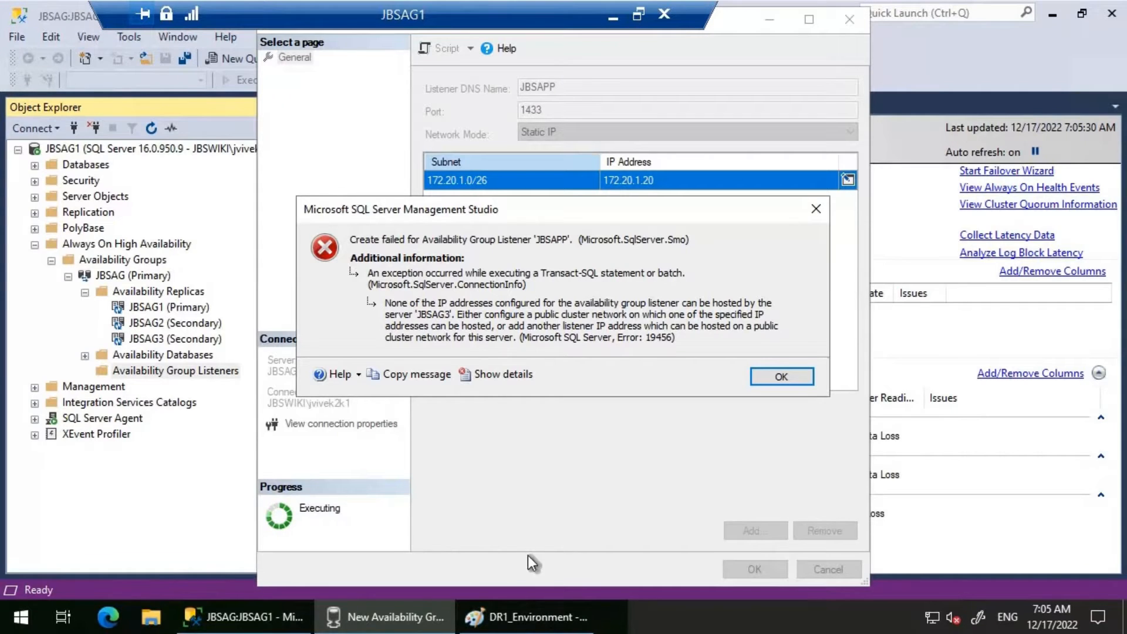
left_click(527, 617)
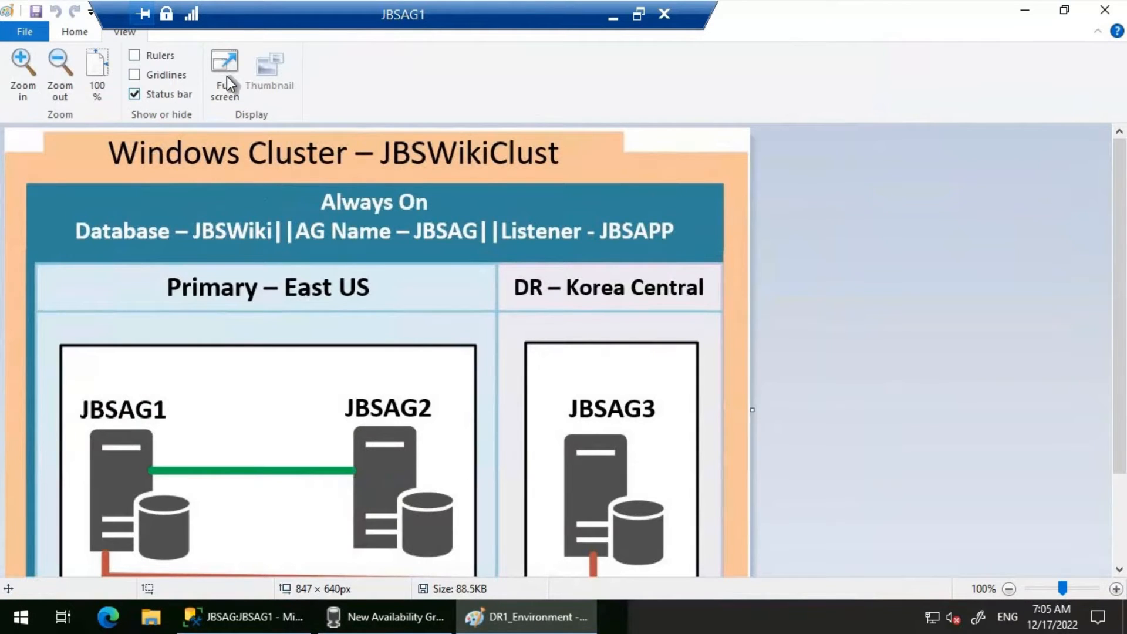
Step: Show the JBSWikiClust cluster diagram full screen in Paint
left_click(224, 72)
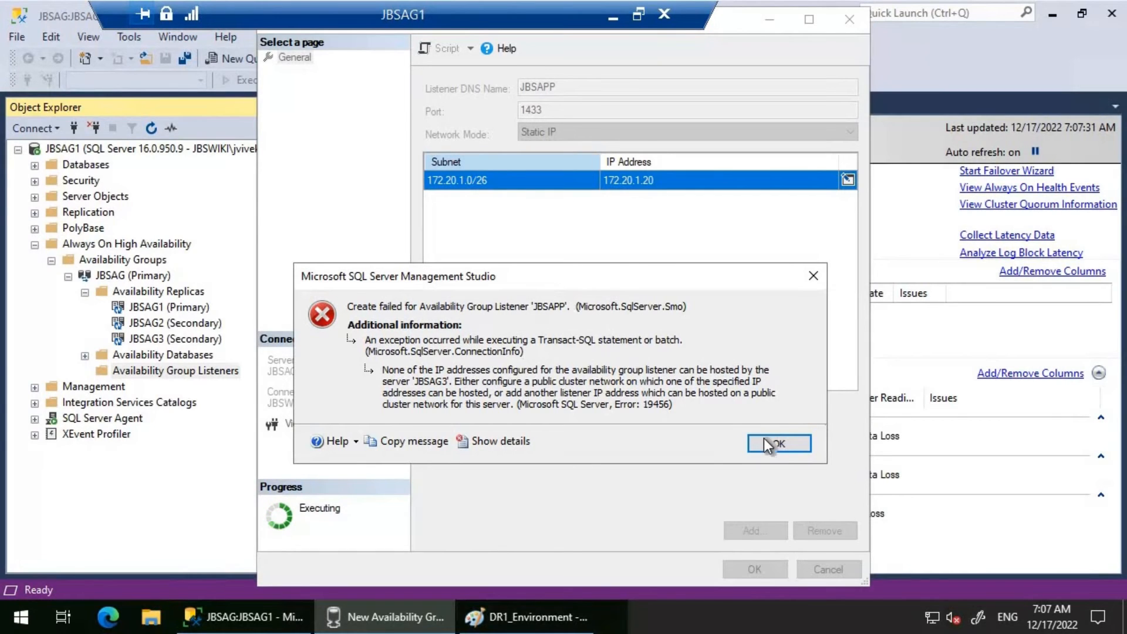
Step: Dismiss the JBSAG3 error and add static IP 192.168.1.20 on subnet 192.168.1.0/26
left_click(779, 443)
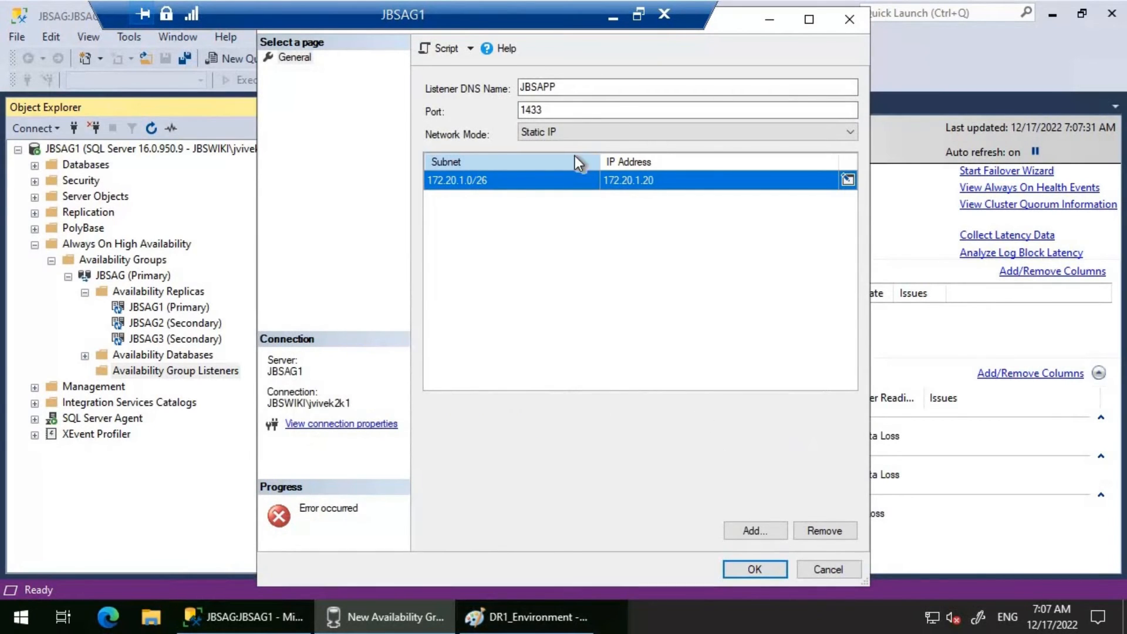
mouse_move(845, 137)
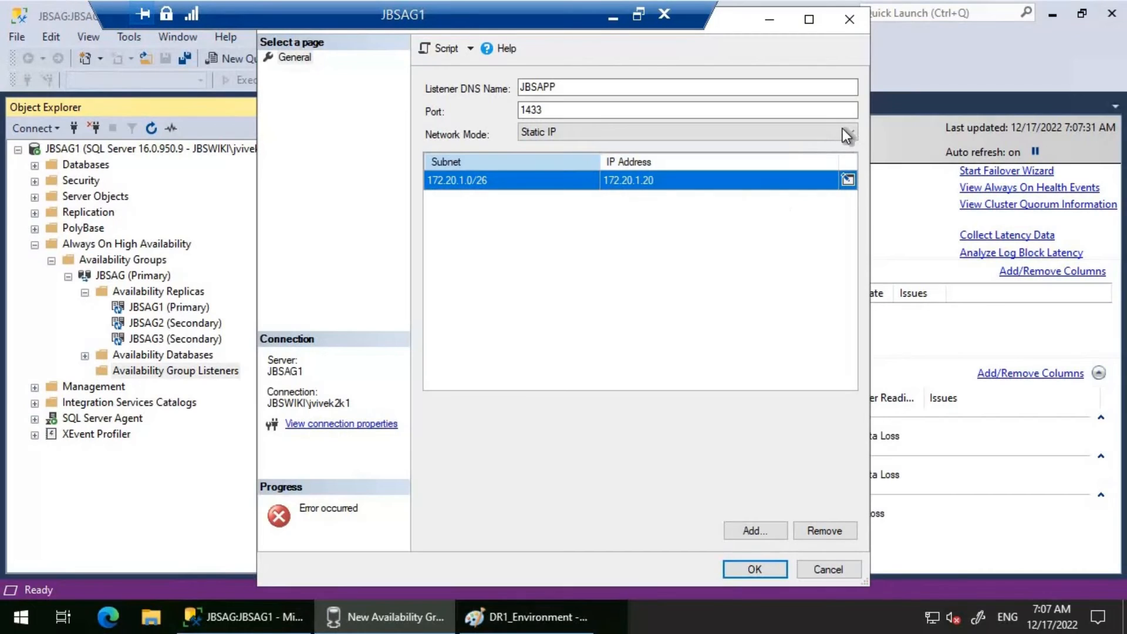
left_click(845, 131)
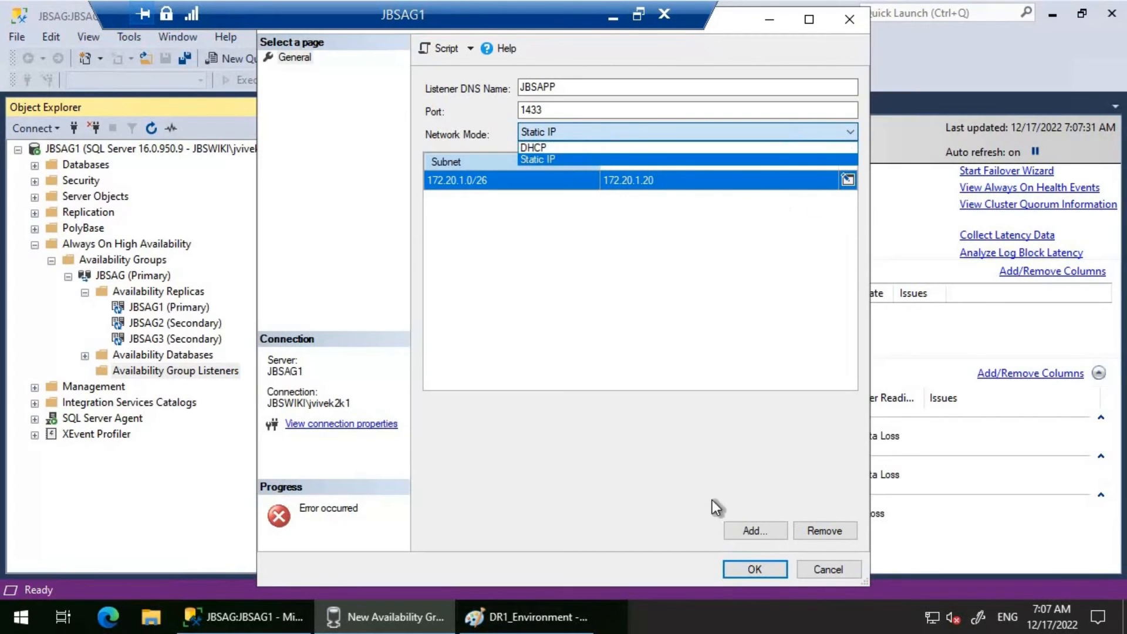
left_click(538, 159)
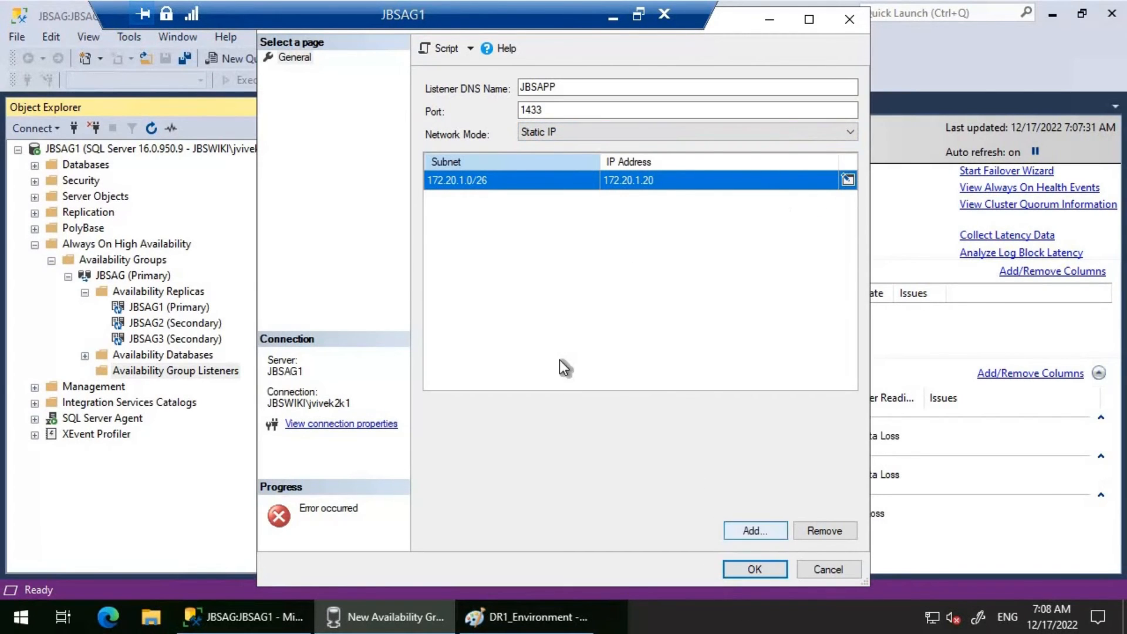
left_click(754, 531)
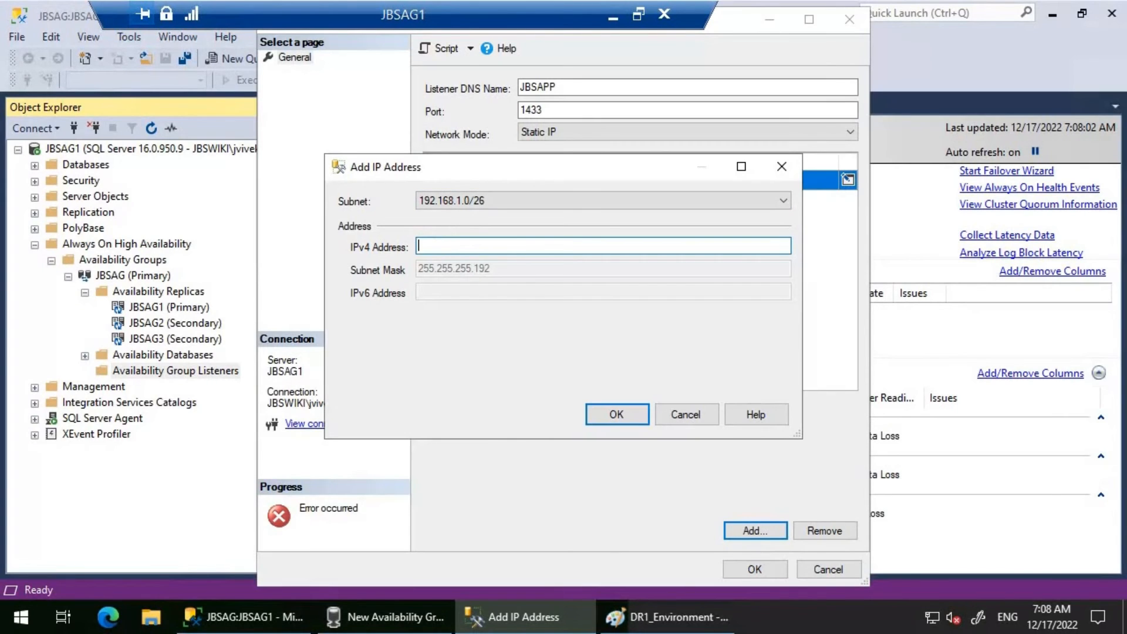
type("192.")
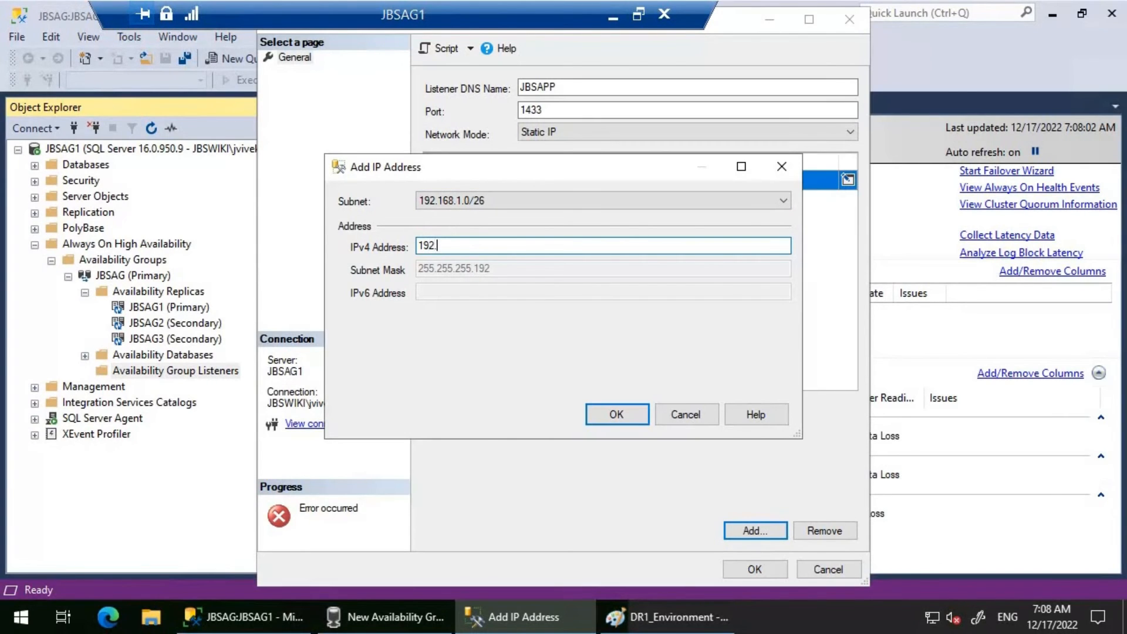
type("168.1.20")
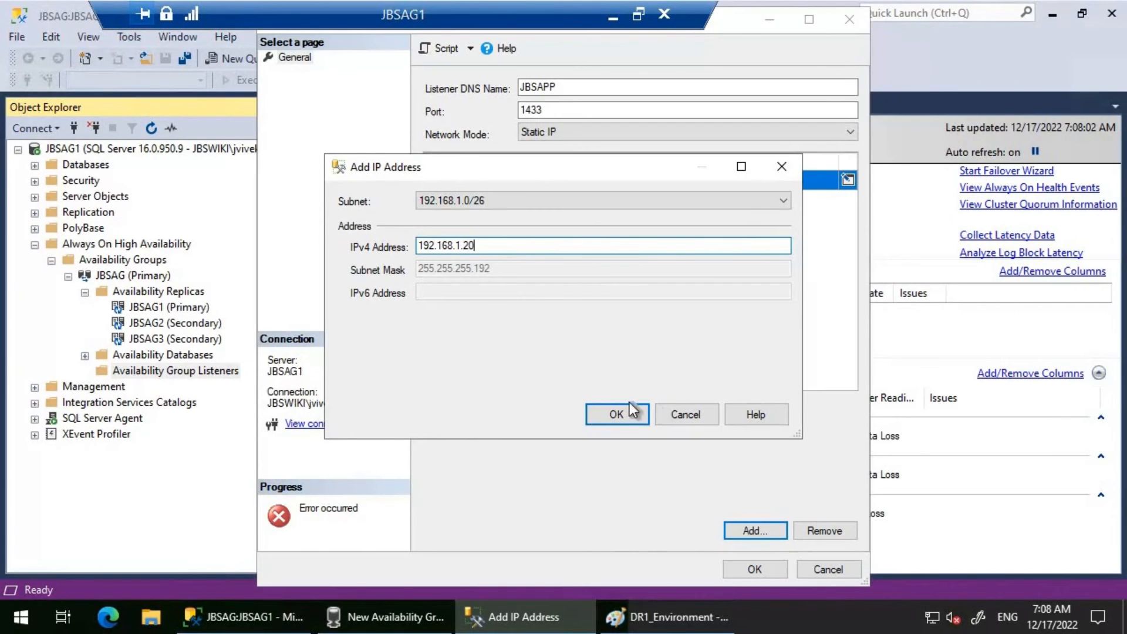
left_click(615, 414)
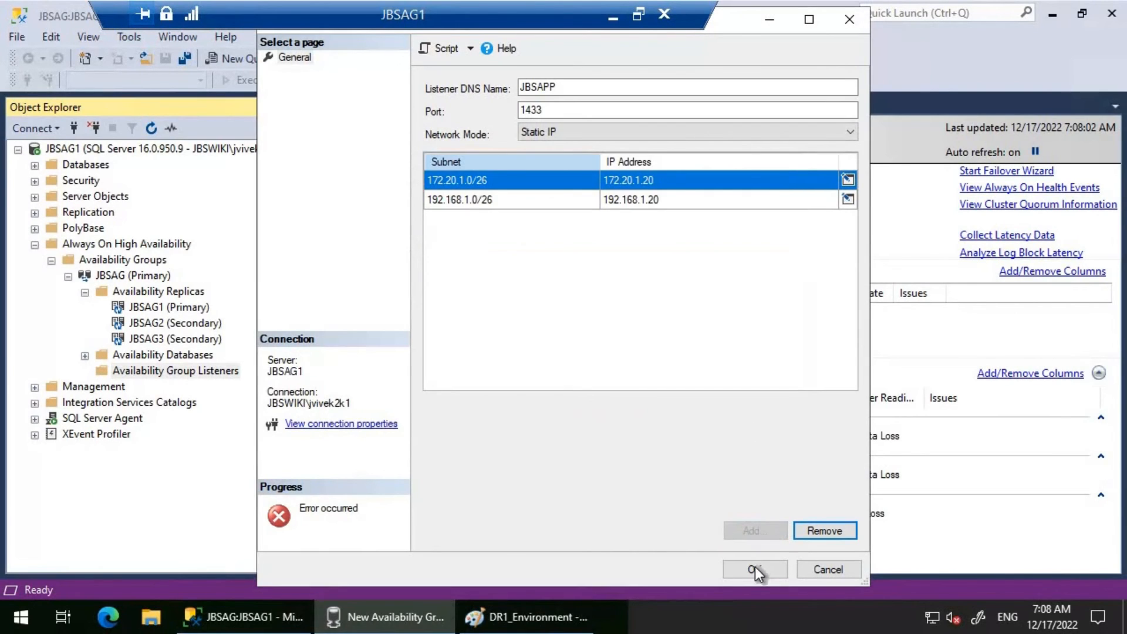
Step: Create listener JBSAPP with static IPs 172.20.1.20 and 192.168.1.20
left_click(753, 570)
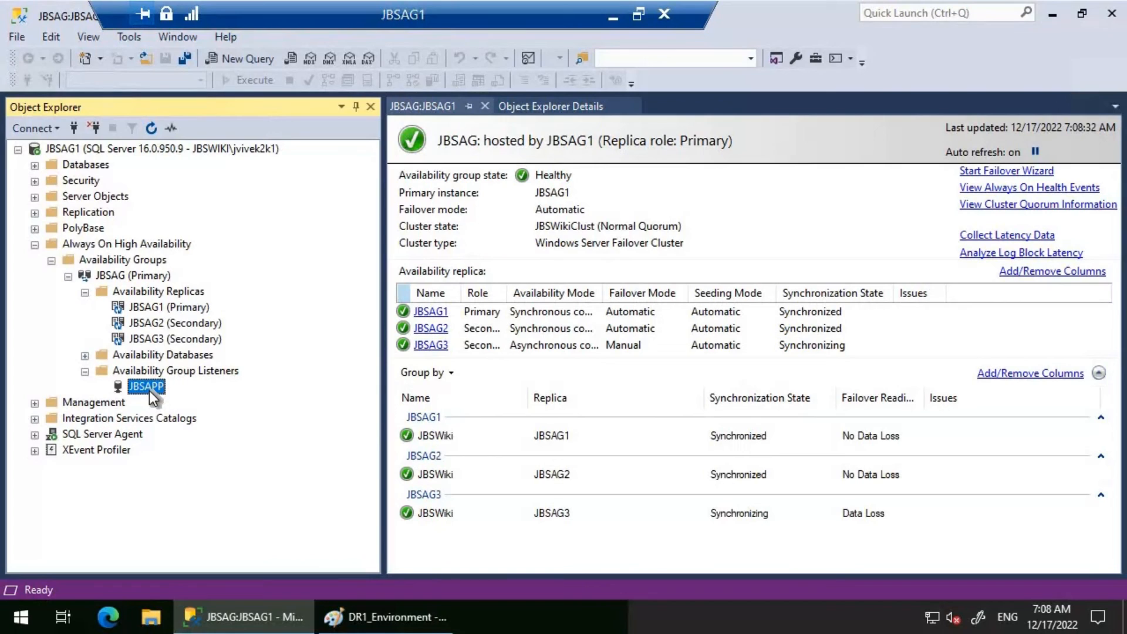
mouse_move(200, 347)
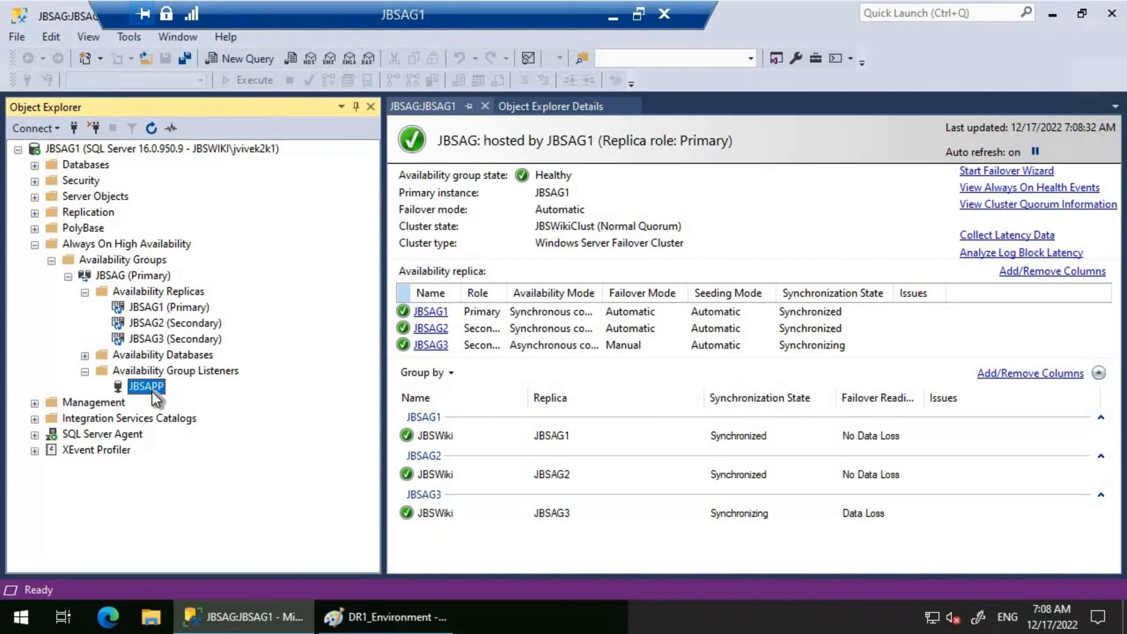
mouse_move(313, 315)
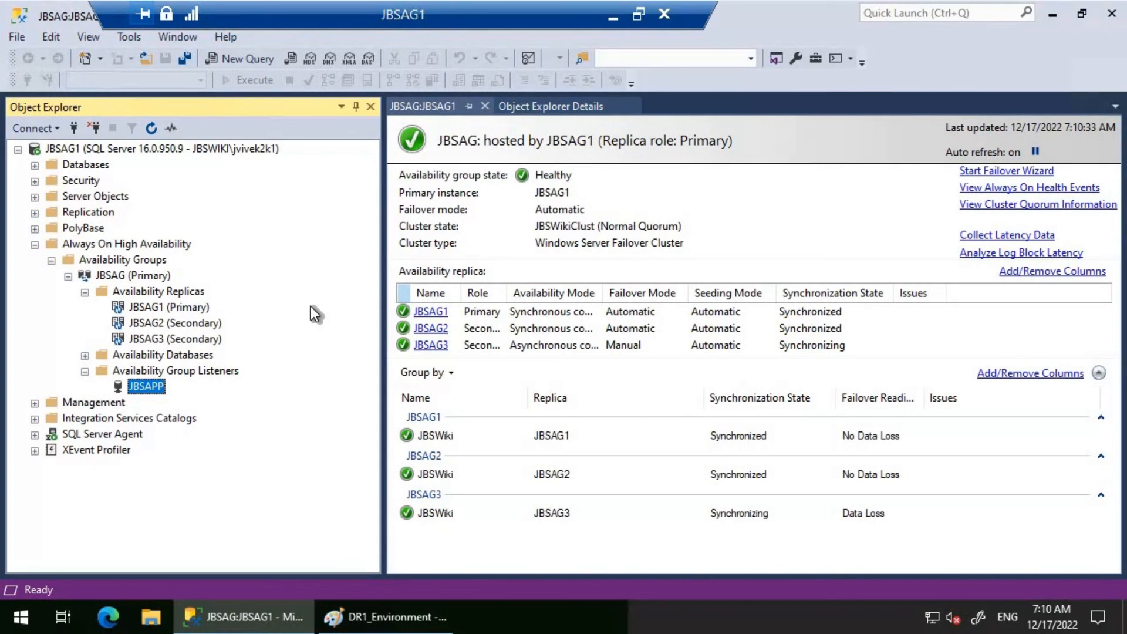
mouse_move(314, 314)
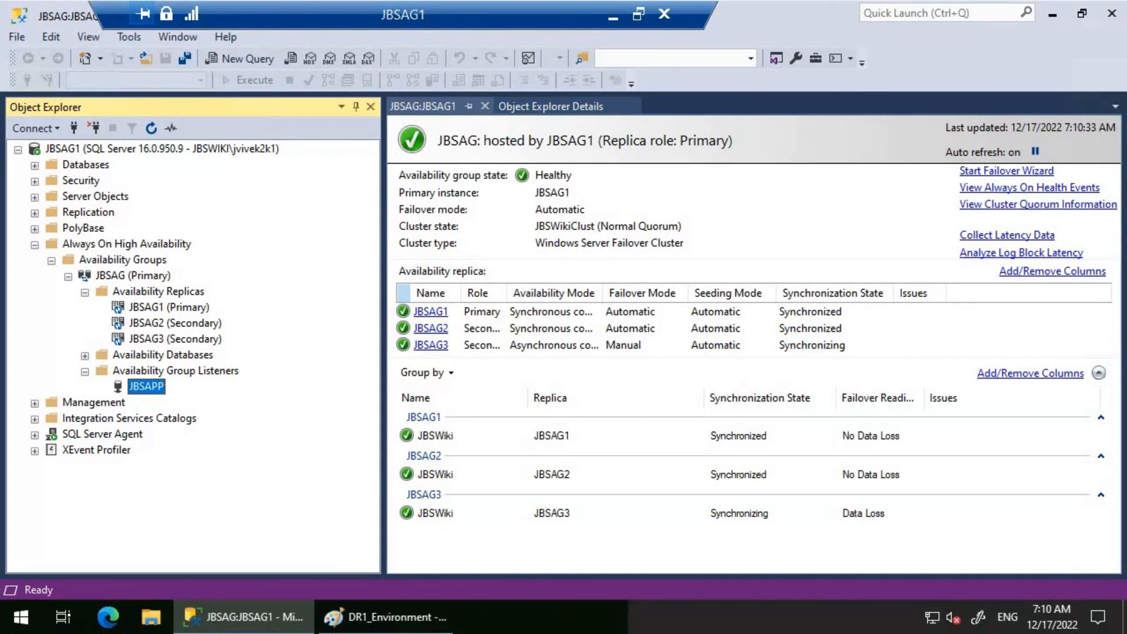